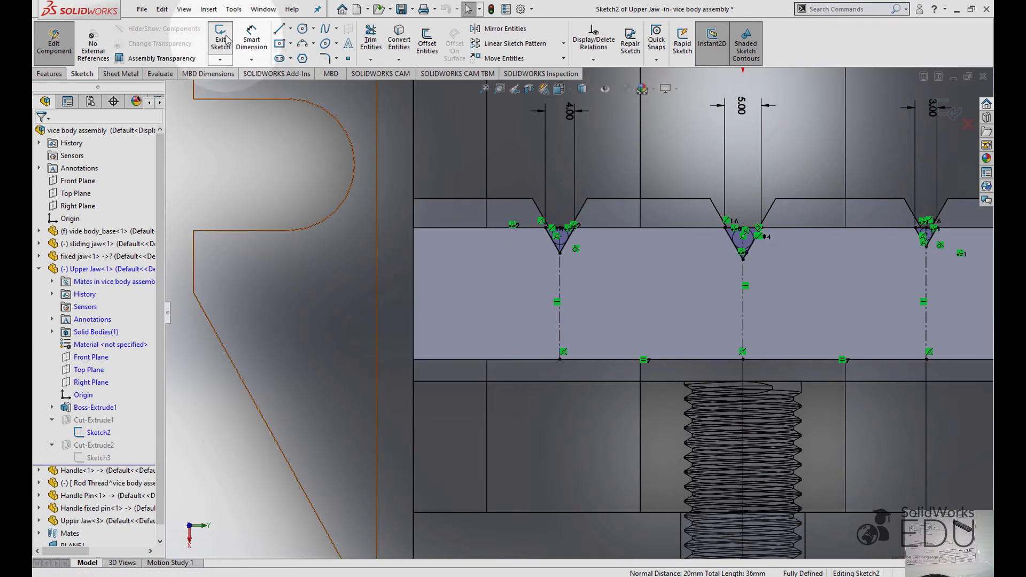
Exit the V-groove sketch and stop editing the upper jaw to return to the assembly
left_click(220, 39)
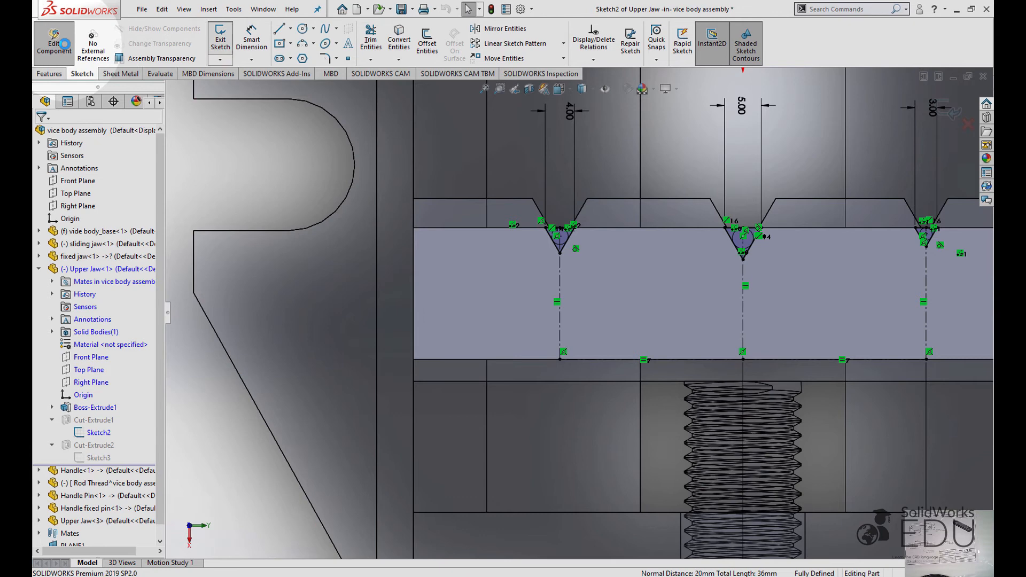
left_click(219, 39)
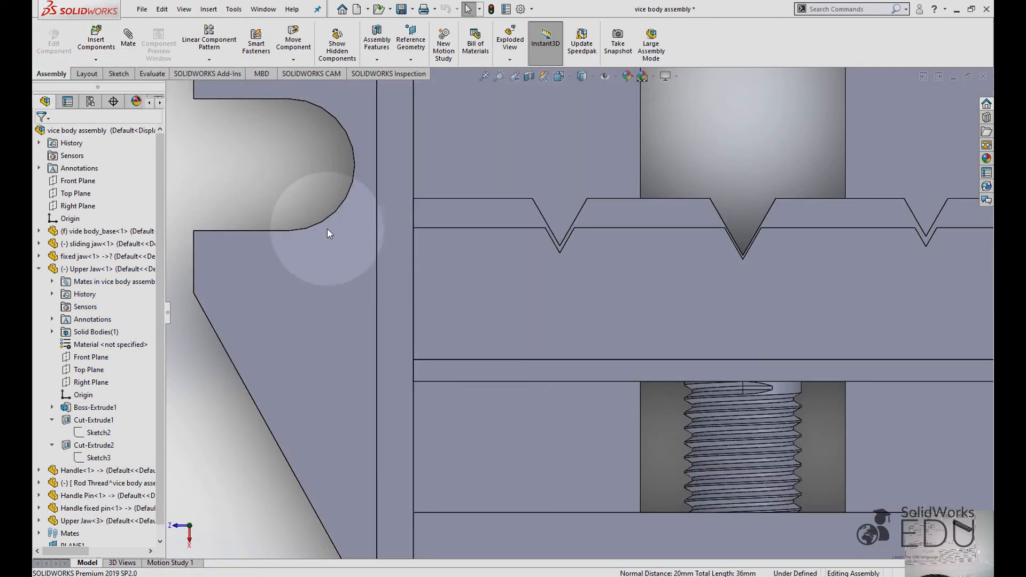